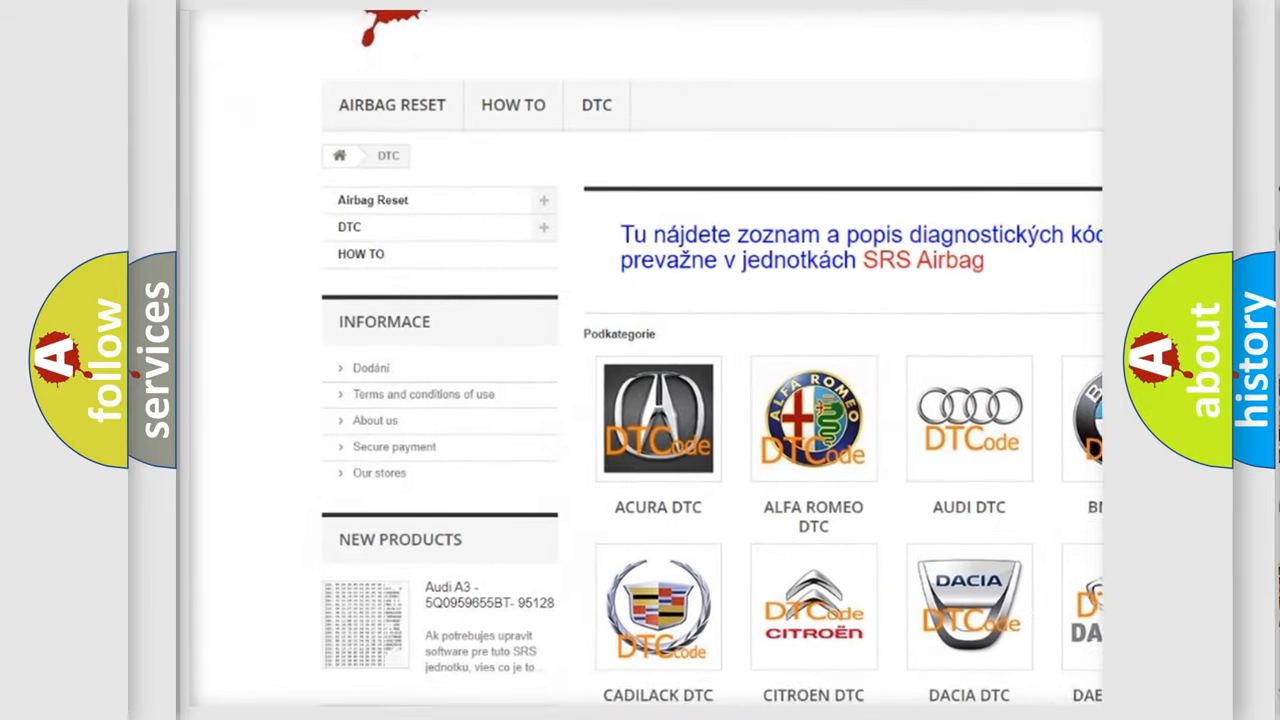
pyautogui.scroll(-3)
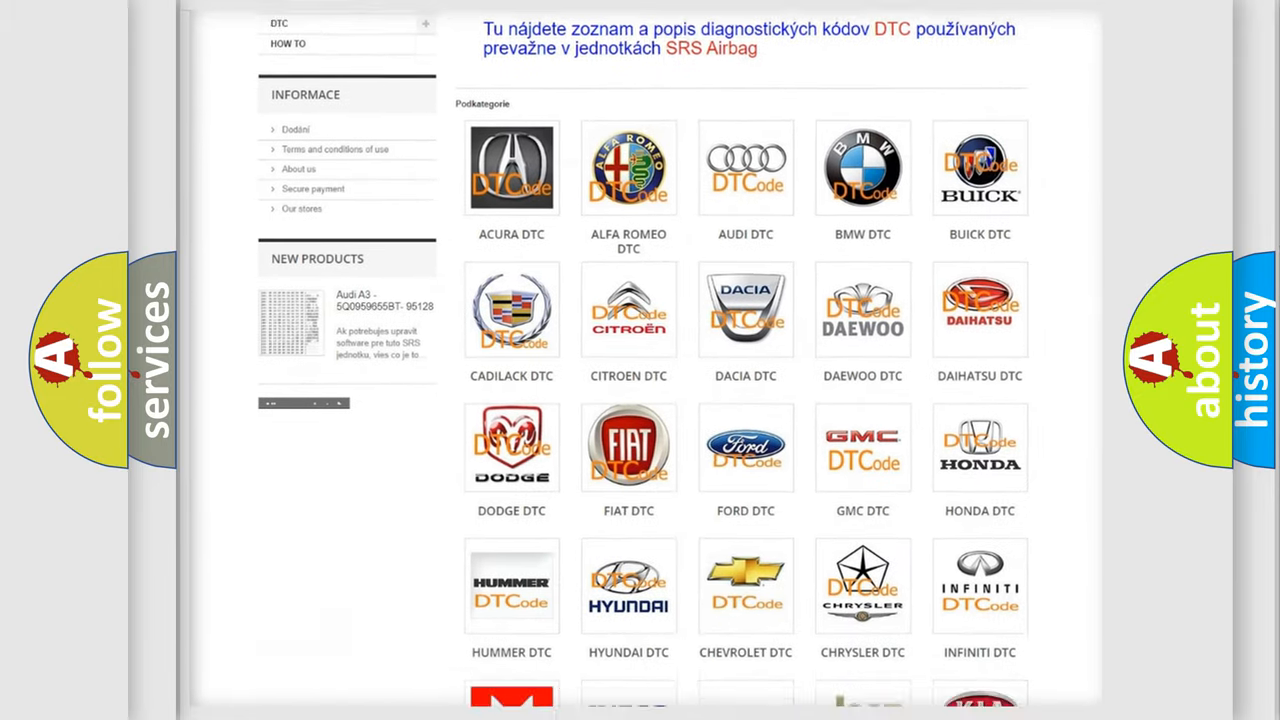
pyautogui.scroll(-3)
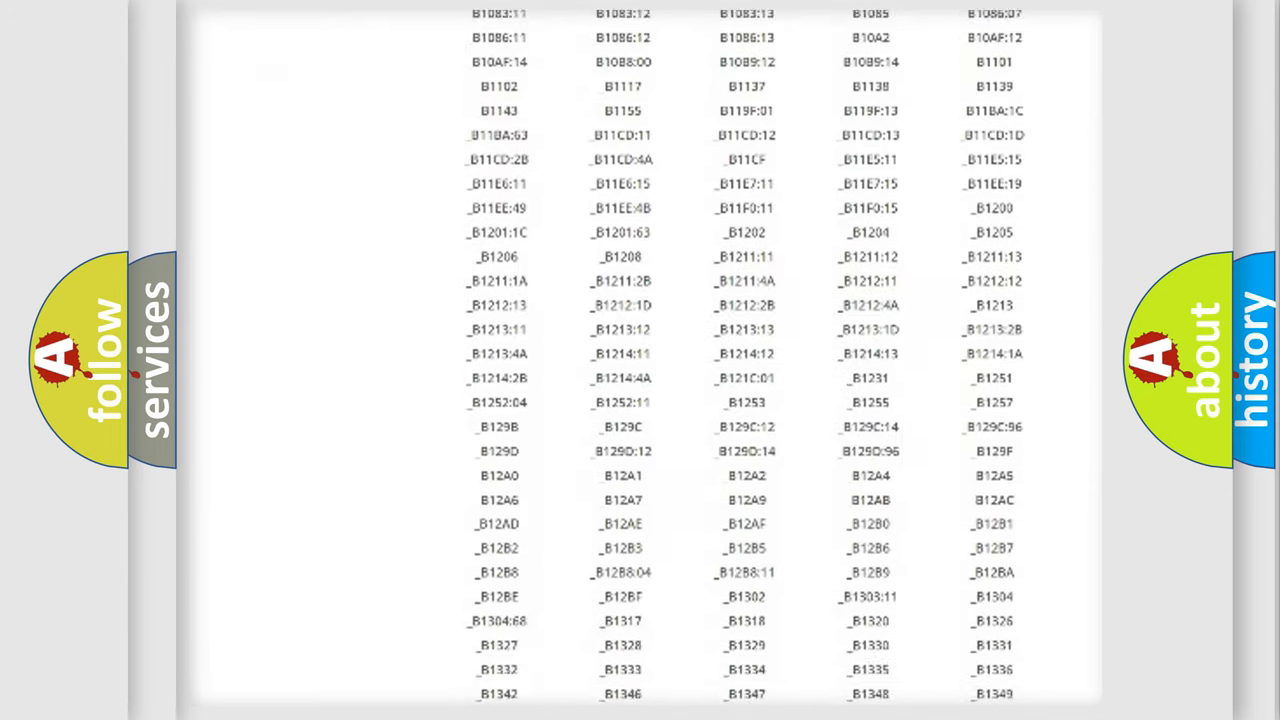
pyautogui.scroll(-3)
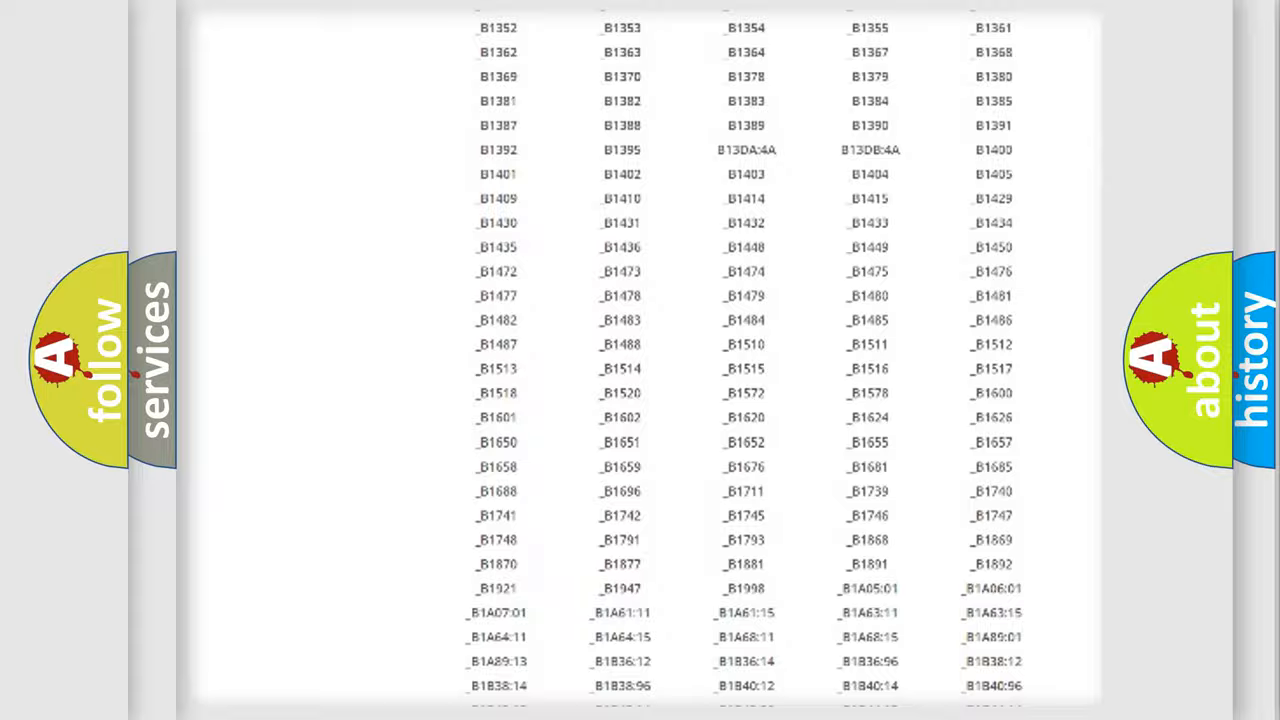